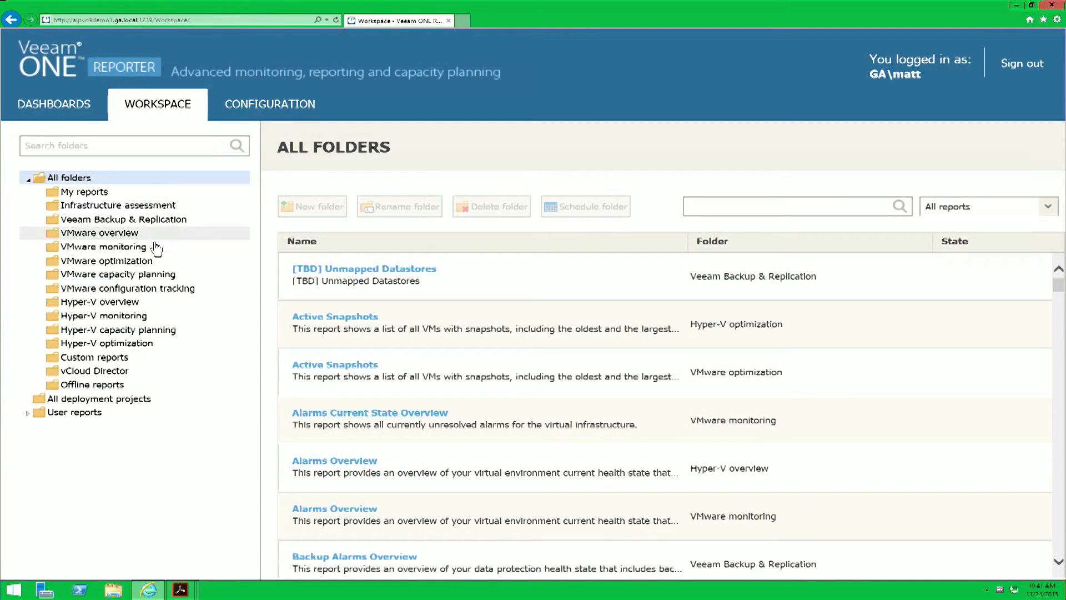
mouse_move(140, 293)
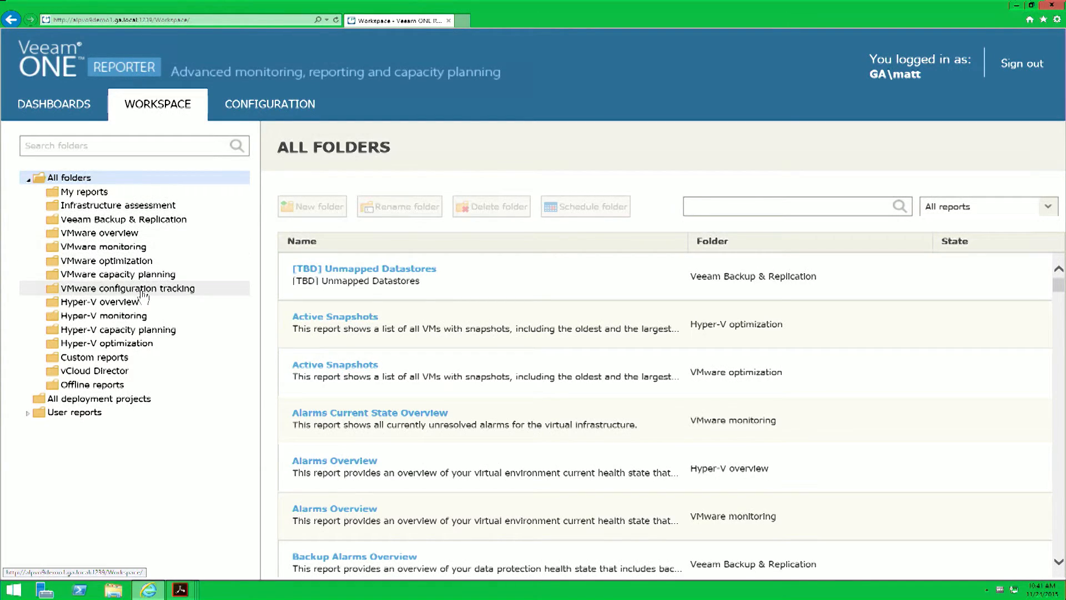
Select the 'VMware configuration tracking' folder in the Workspace tree to list its four reports
left_click(128, 288)
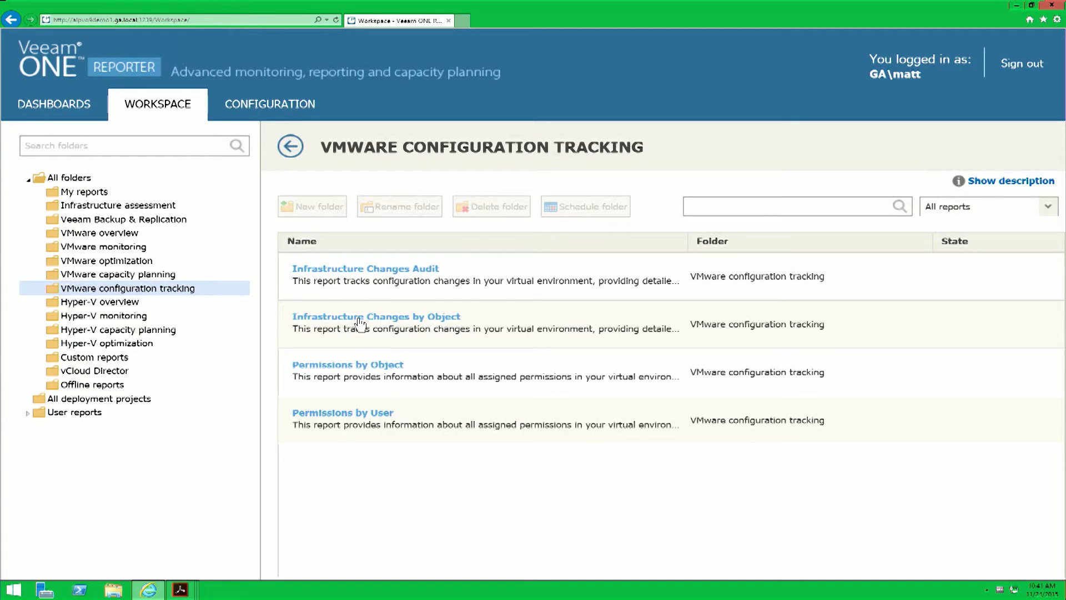
mouse_move(394, 323)
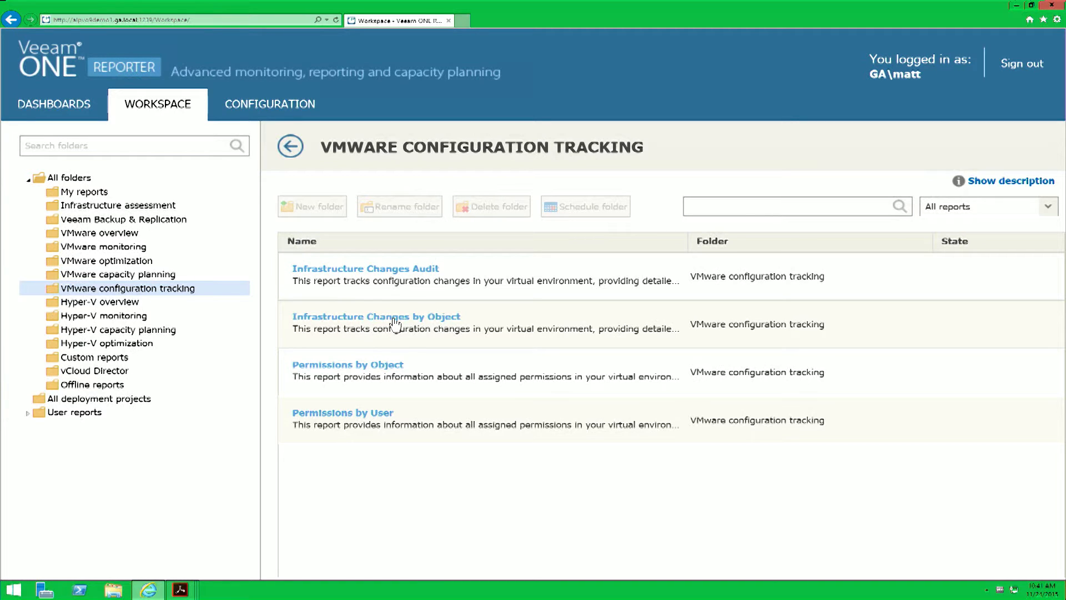
Open the 'Infrastructure Changes by Object' report to show its one-week interval parameters
left_click(377, 317)
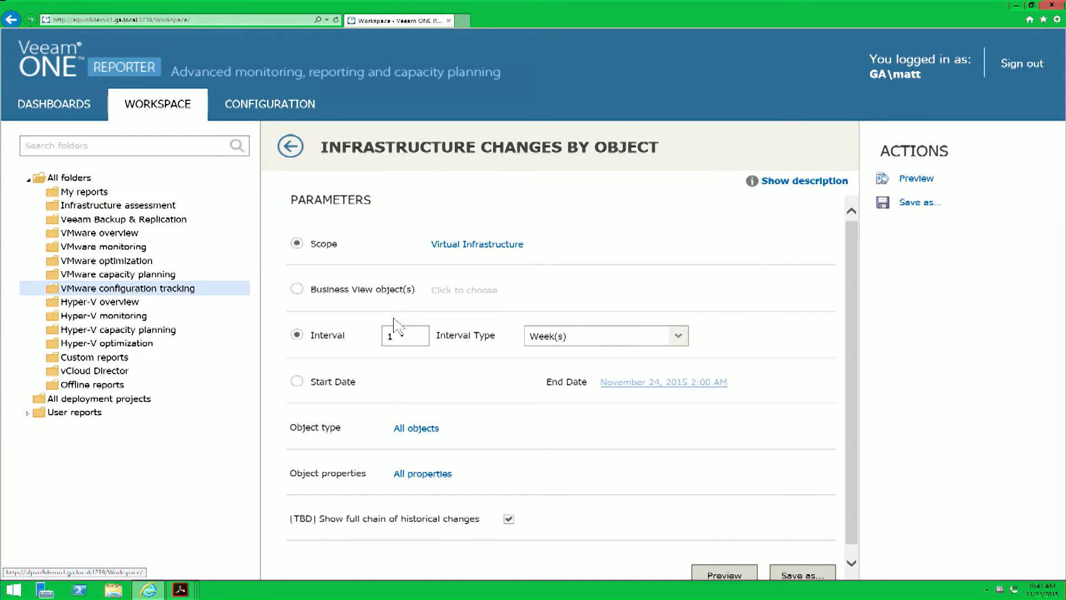
left_click(297, 381)
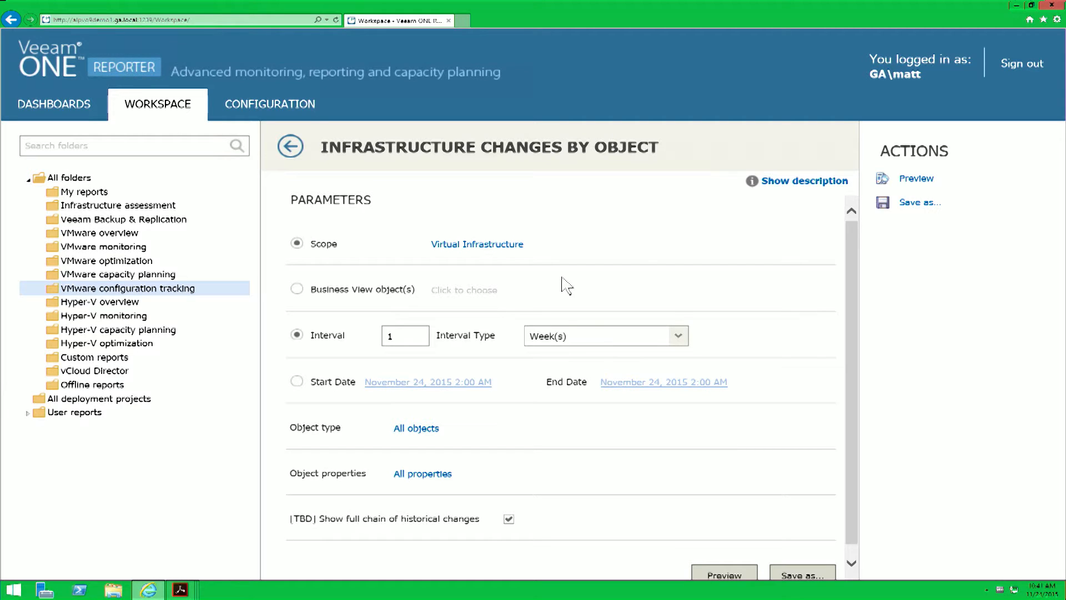
mouse_move(589, 298)
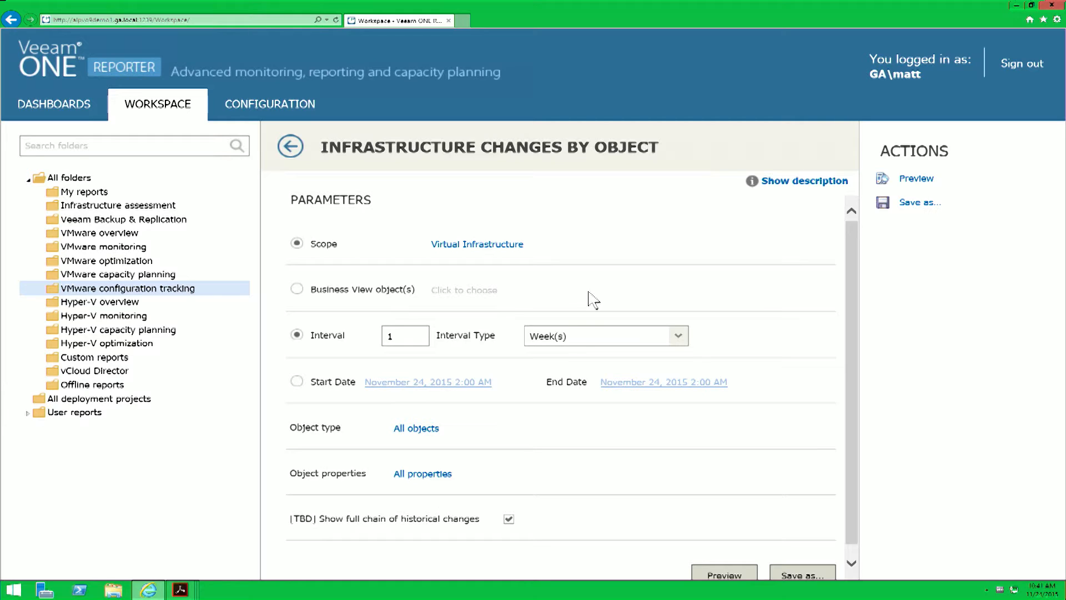
mouse_move(500, 448)
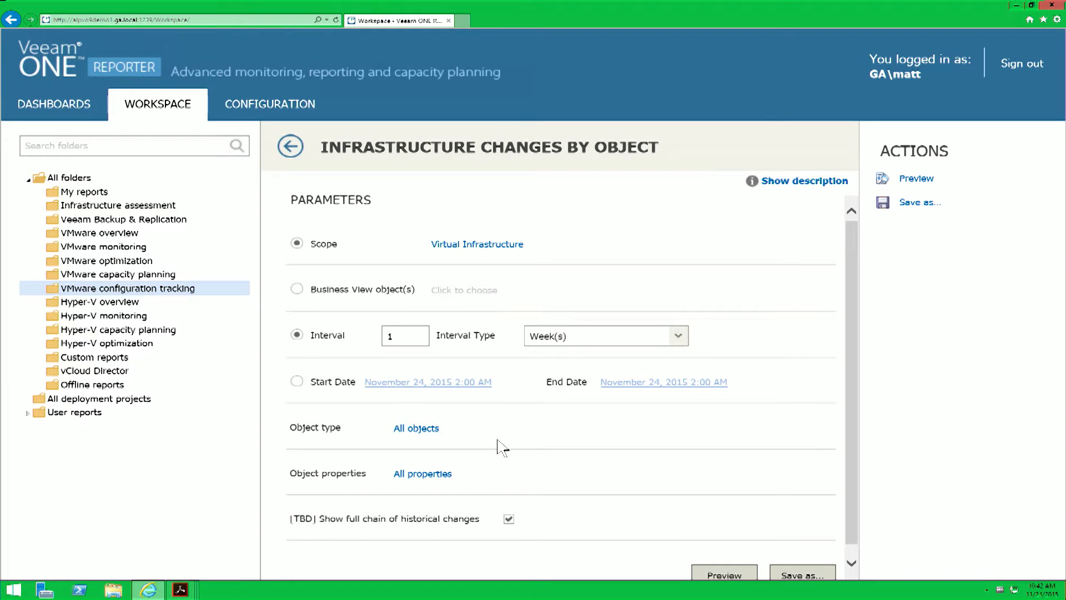
mouse_move(515, 459)
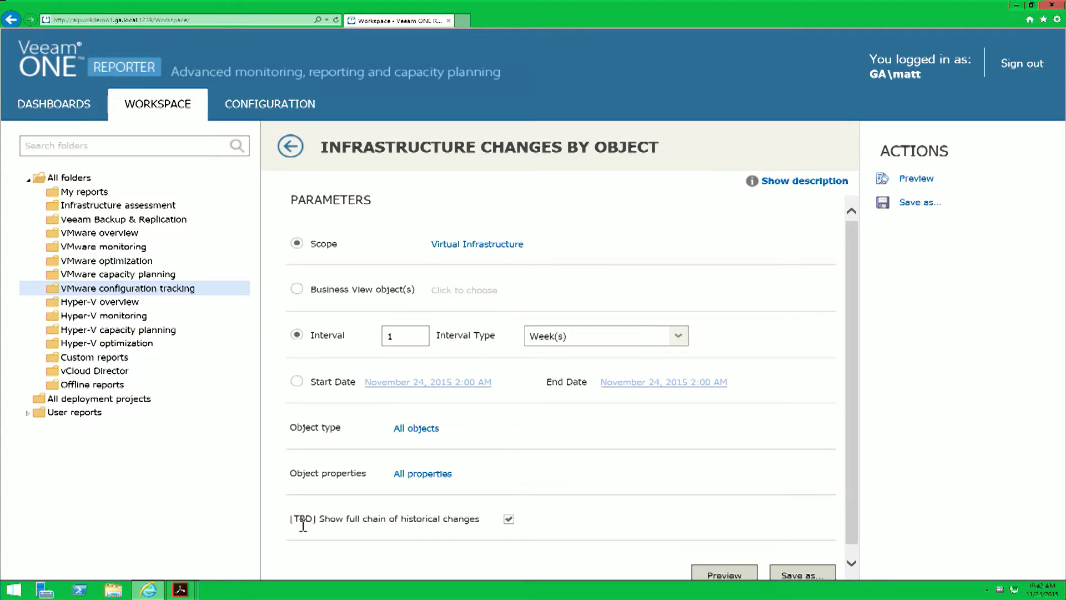
mouse_move(183, 590)
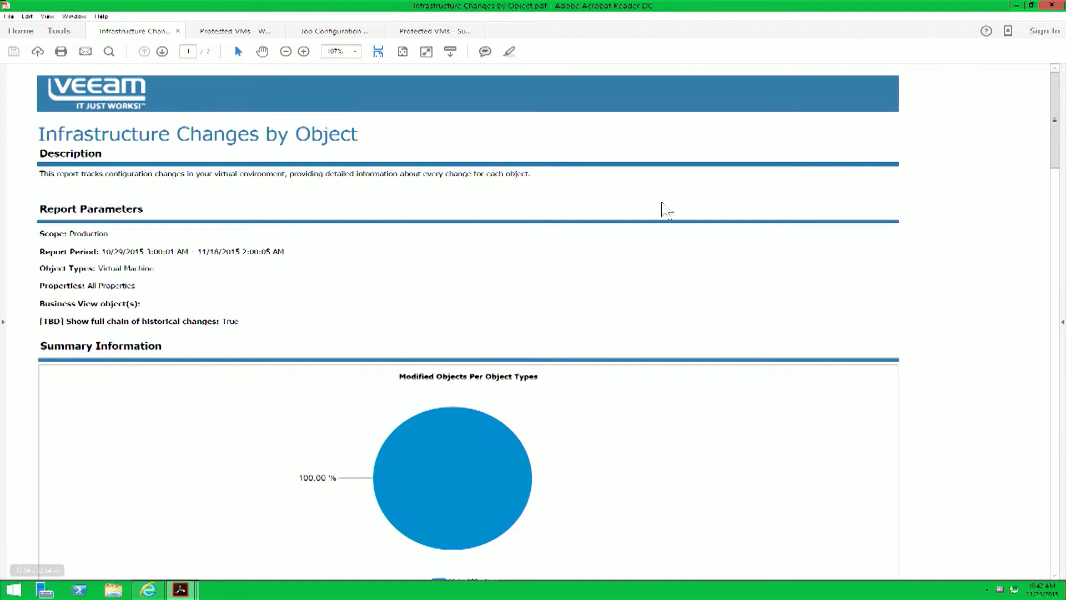
mouse_move(1052, 111)
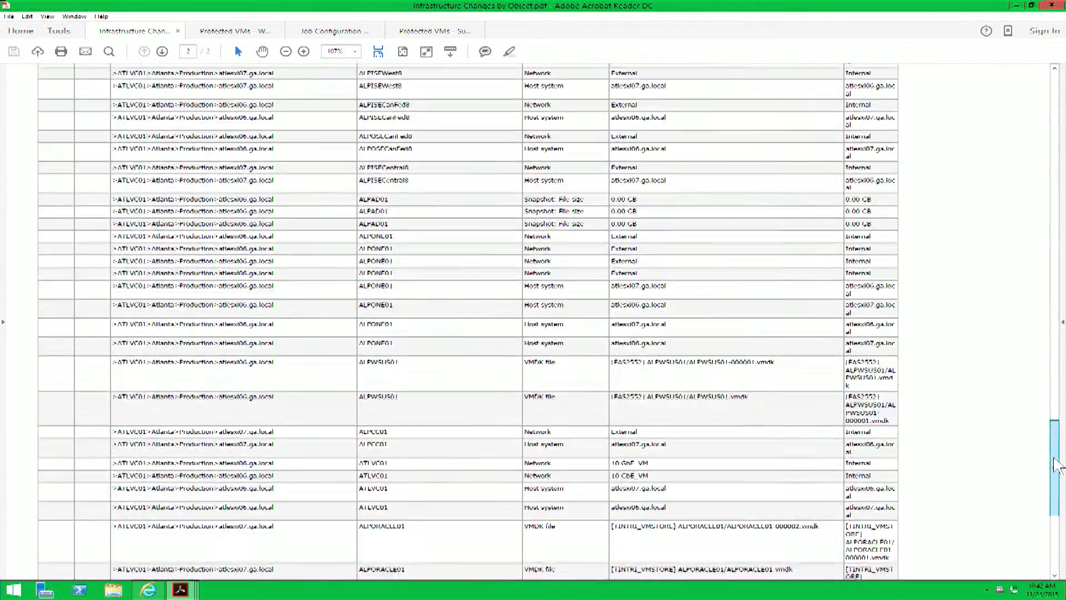
Scroll the Infrastructure Changes PDF to ALPORACLE01 under Created objects and highlight it
scroll("down", 3)
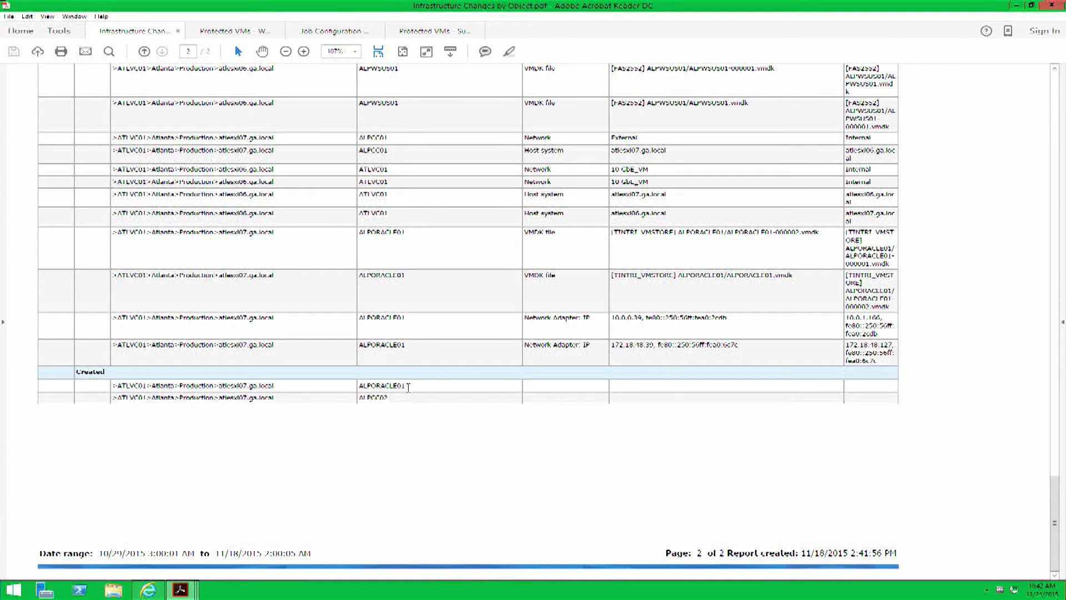
double_click(381, 385)
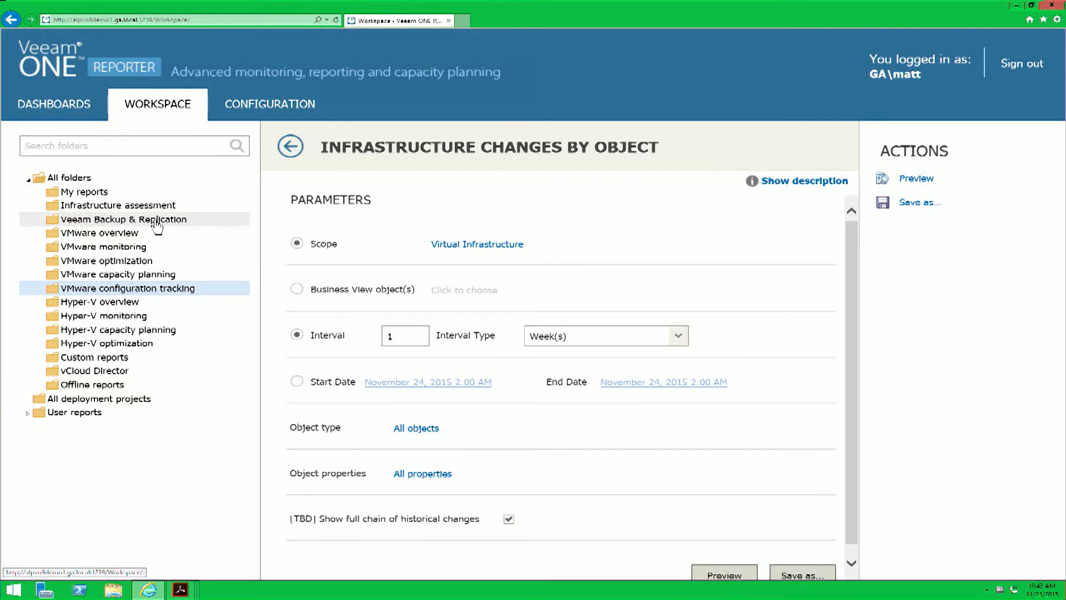
Open the Protected VMs report from the Veeam Backup & Replication folder and review its parameters
left_click(118, 219)
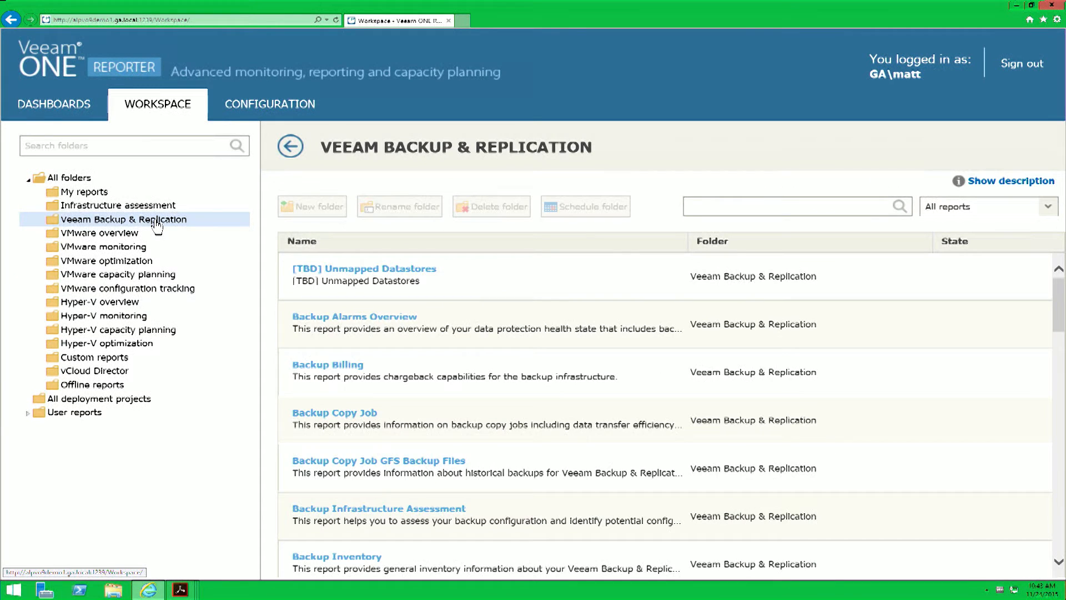
scroll("down", 3)
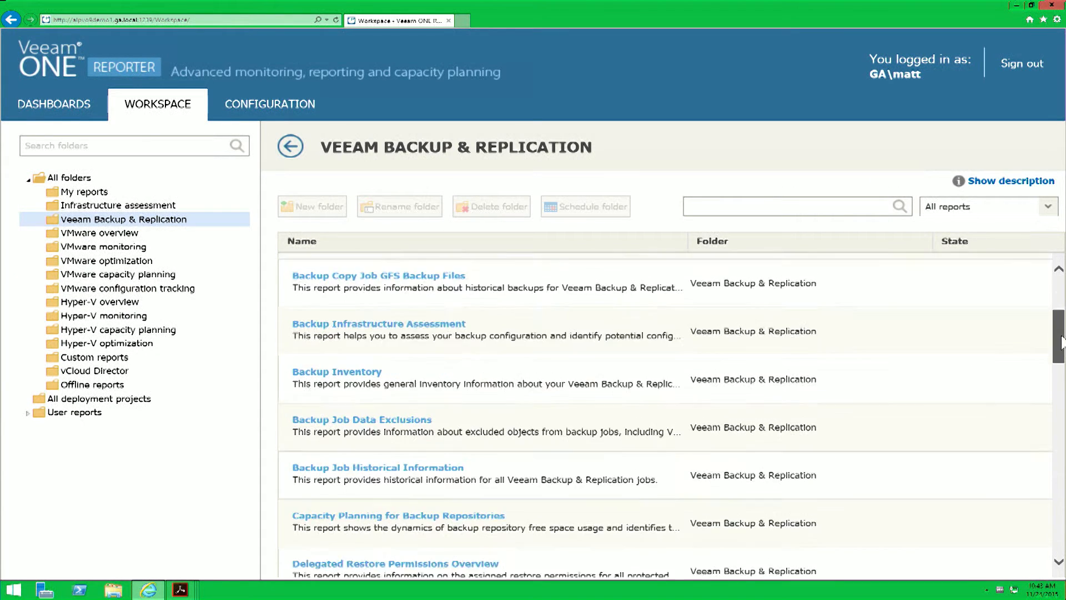
scroll("down", 3)
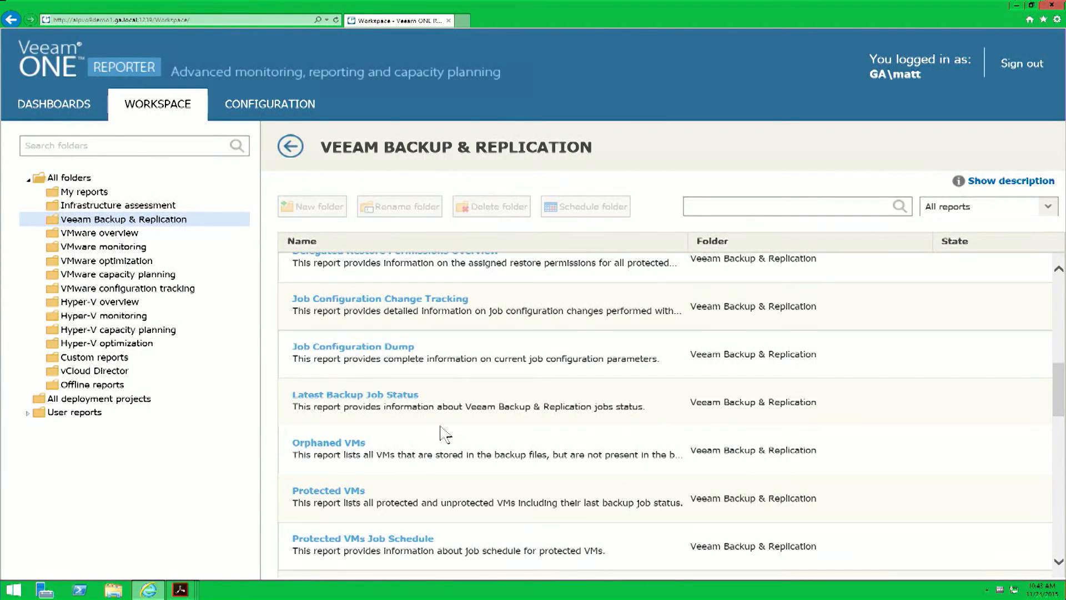
left_click(328, 490)
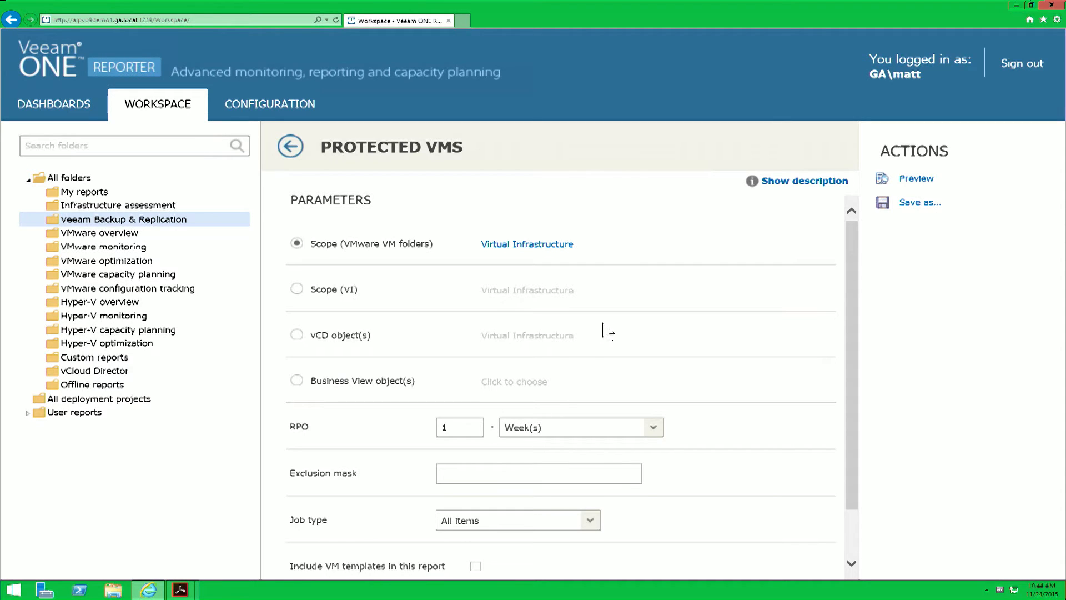
scroll("down", 3)
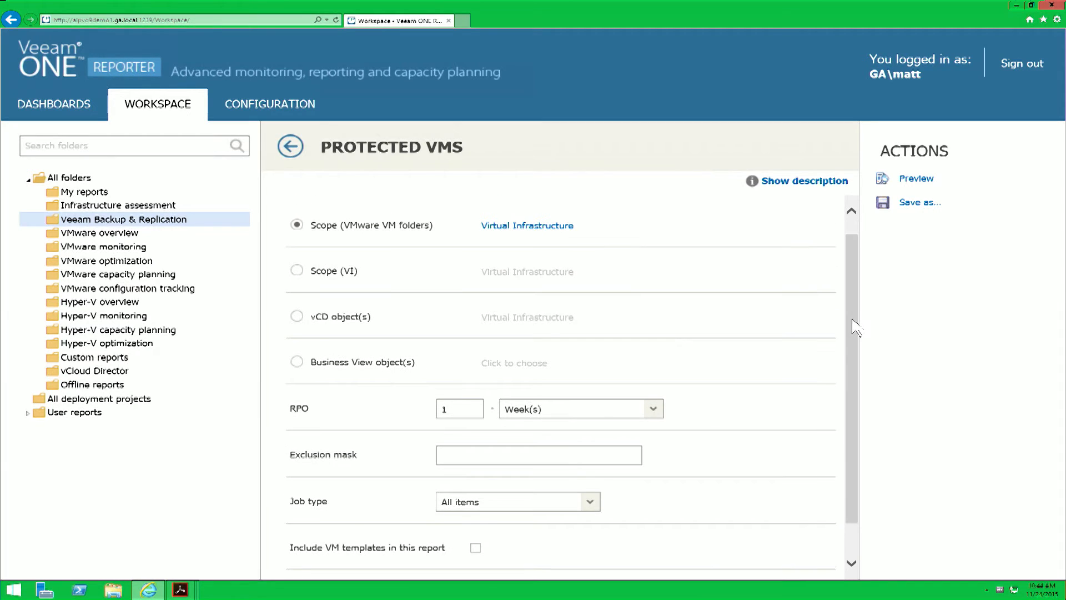
mouse_move(334, 548)
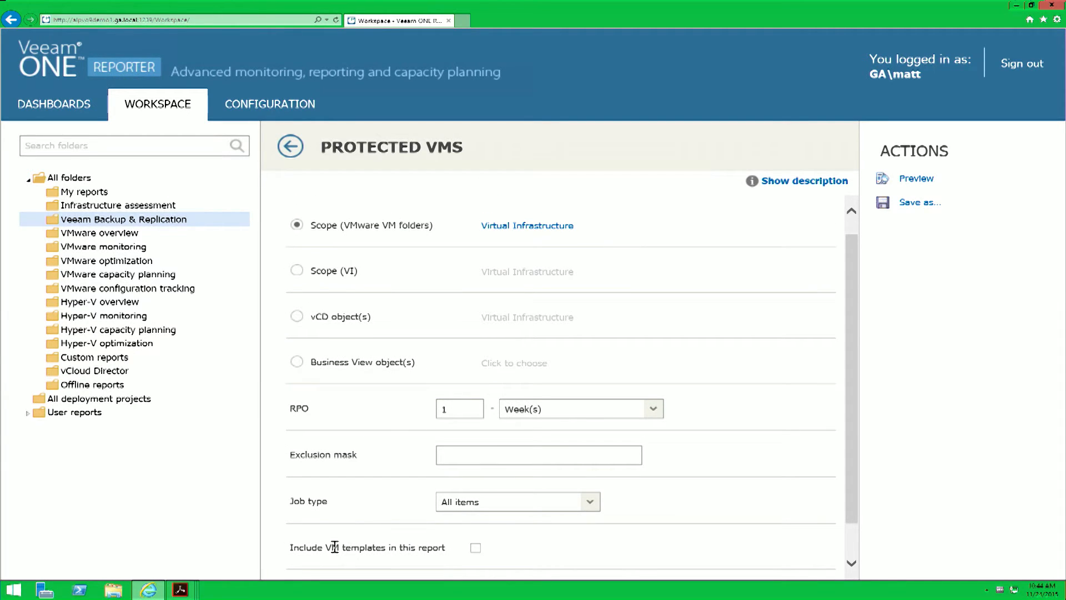
mouse_move(210, 581)
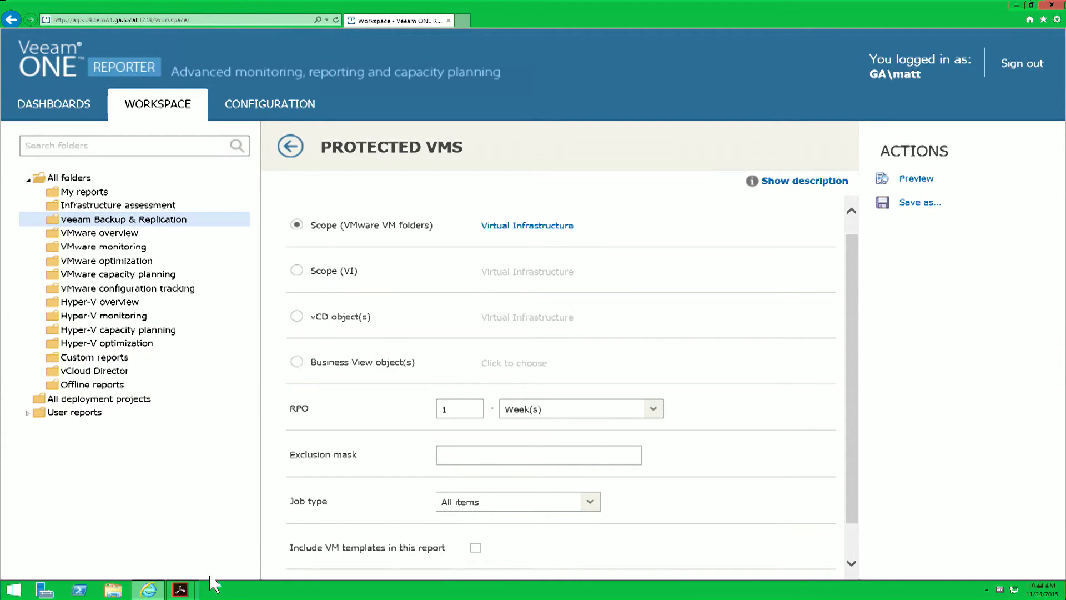
mouse_move(183, 590)
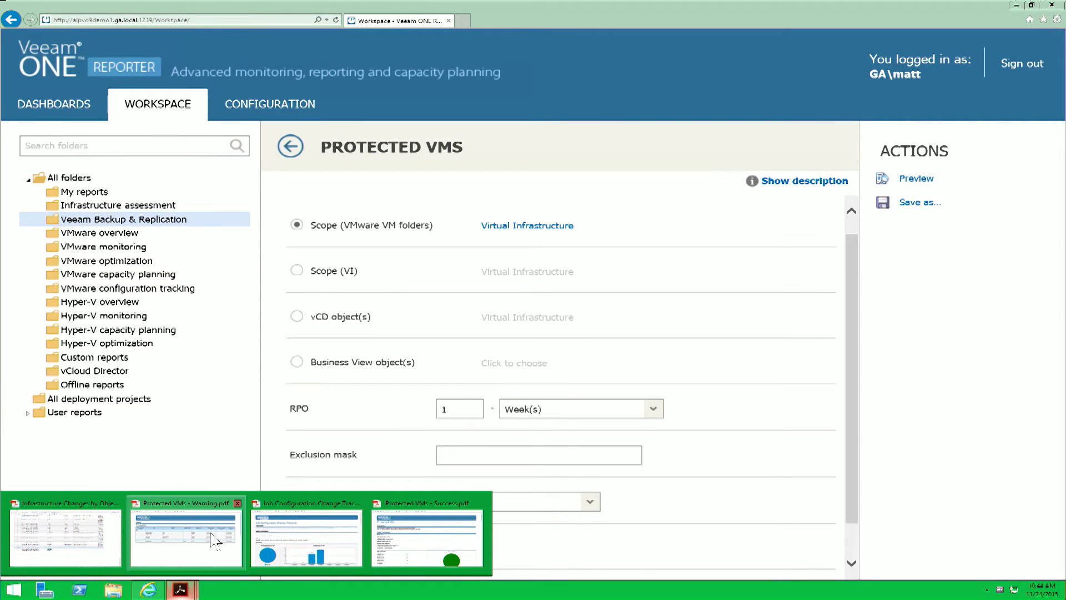
Open 'Protected VMs - Warning.pdf' and highlight ALPORACLE01 and its Warning state heading
left_click(184, 533)
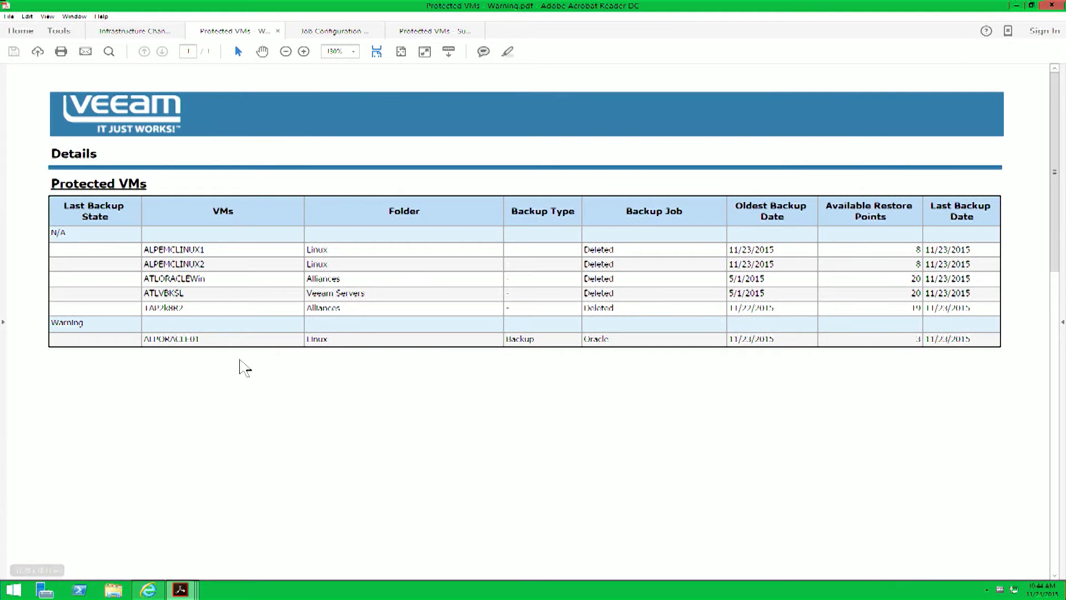
mouse_move(231, 357)
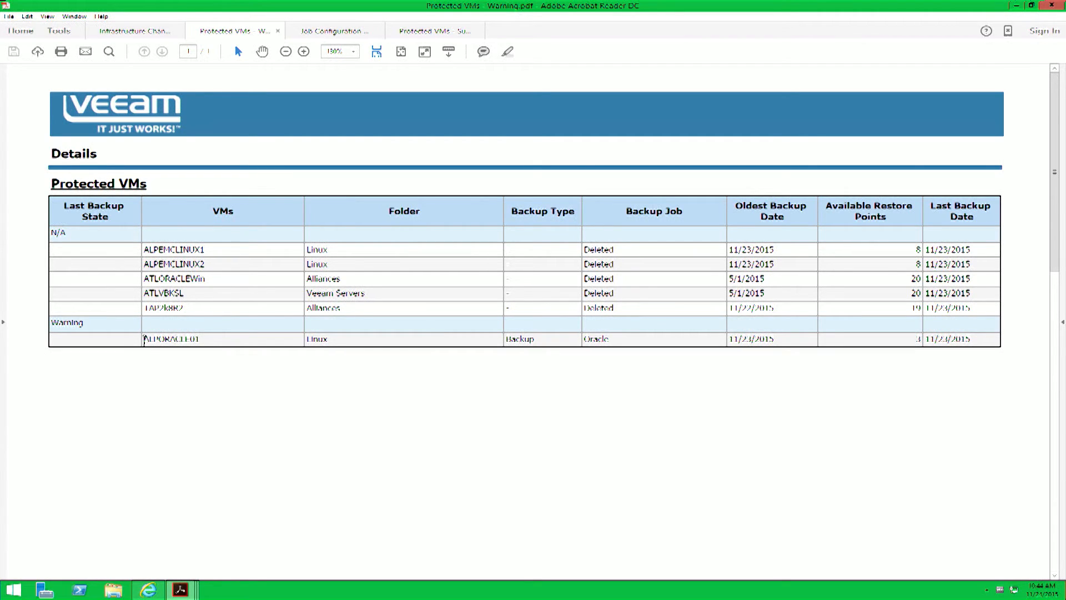
double_click(172, 338)
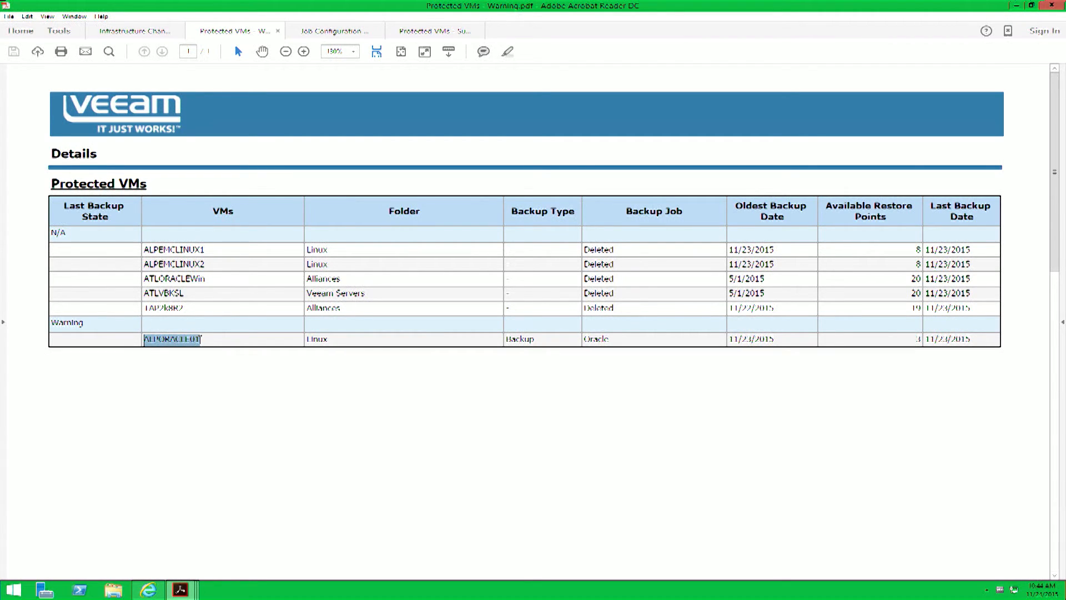
mouse_move(430, 360)
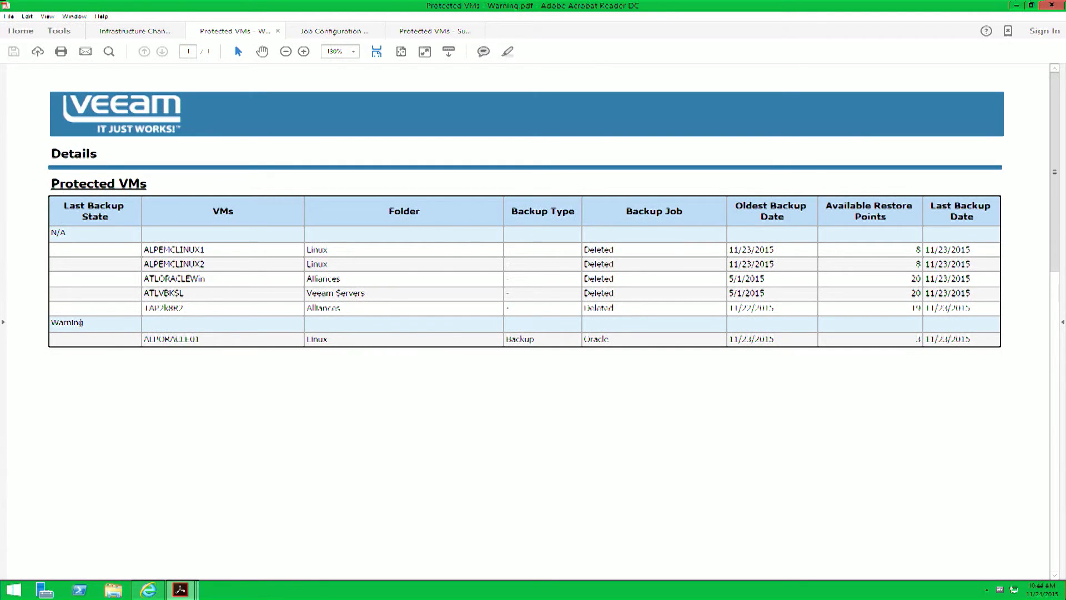
double_click(65, 322)
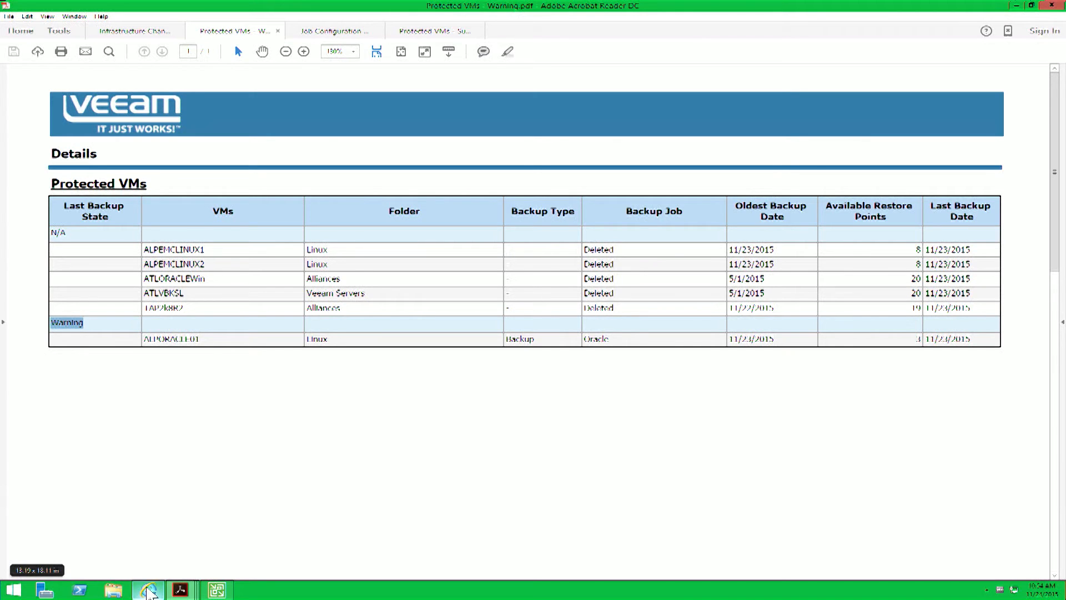
Return to Internet Explorer to view the Job Configuration Change Tracking report parameters
left_click(146, 590)
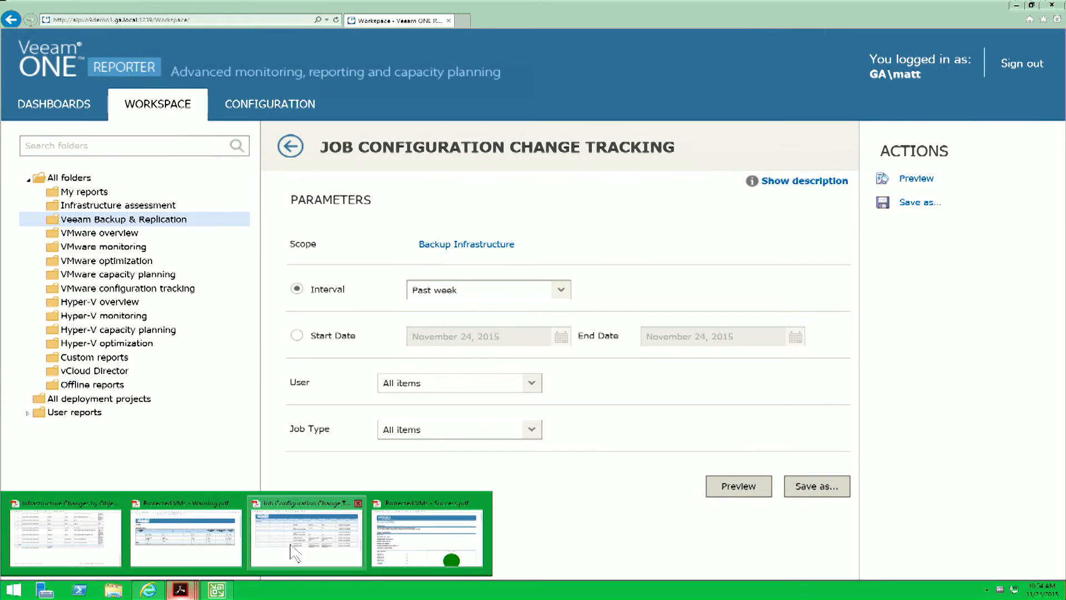
Open 'Job Configuration Change Tracking.pdf' and highlight the VssOptions.LinCredsId credential change
left_click(306, 536)
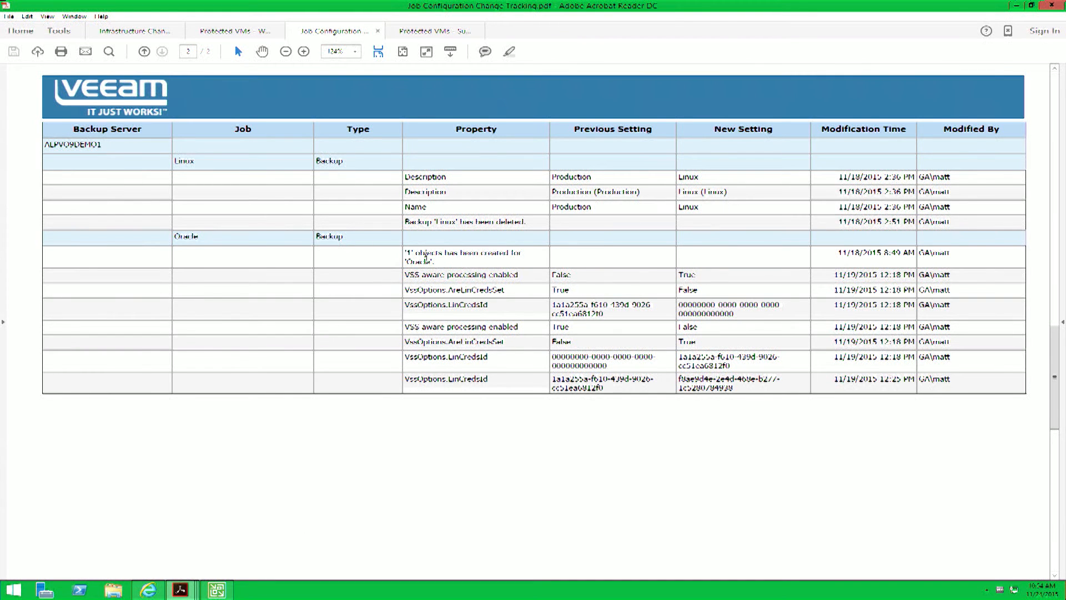
mouse_move(446, 297)
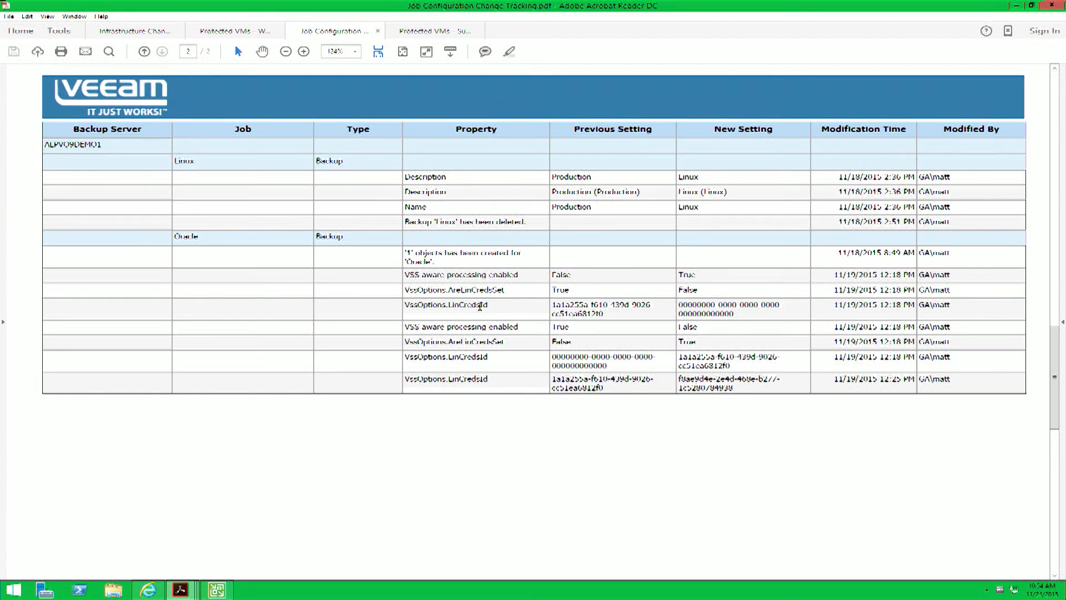
double_click(702, 304)
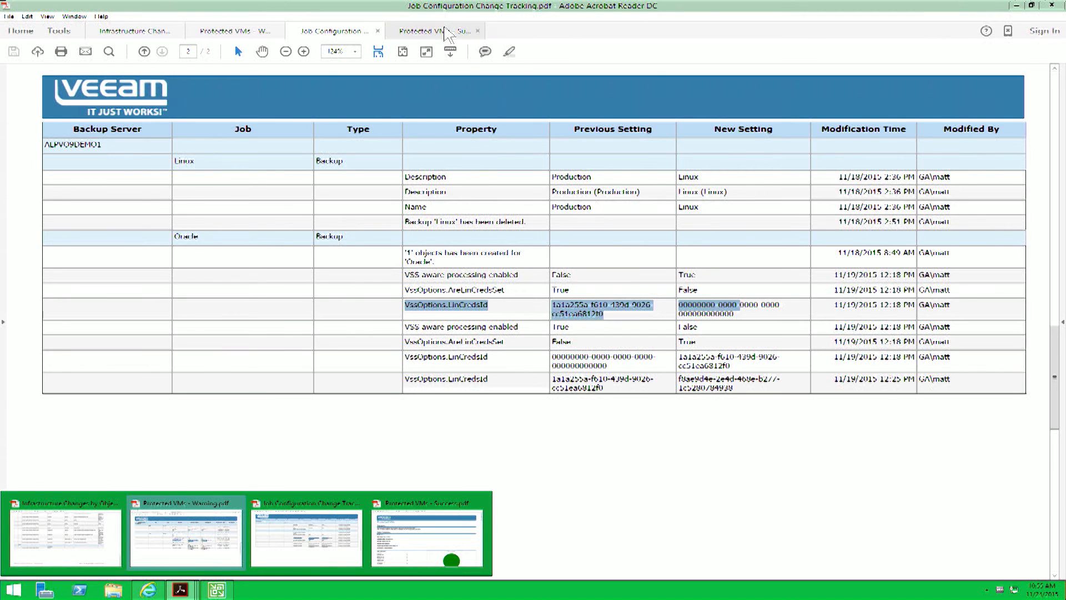
Switch to the 'Protected VMs - Success' PDF and scroll to its page-2 Details table
left_click(428, 30)
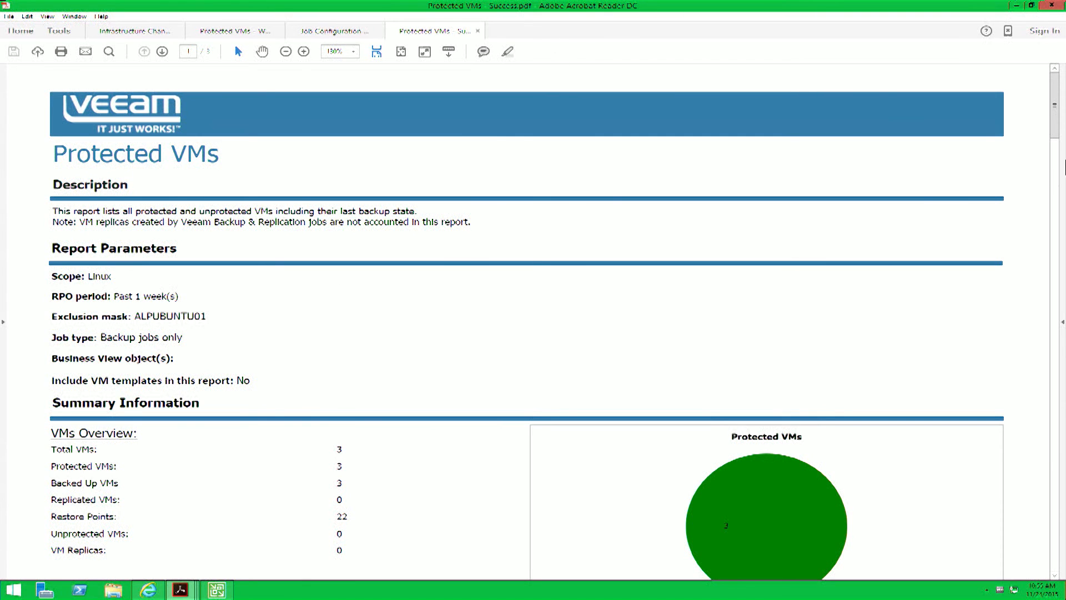
scroll("down", 3)
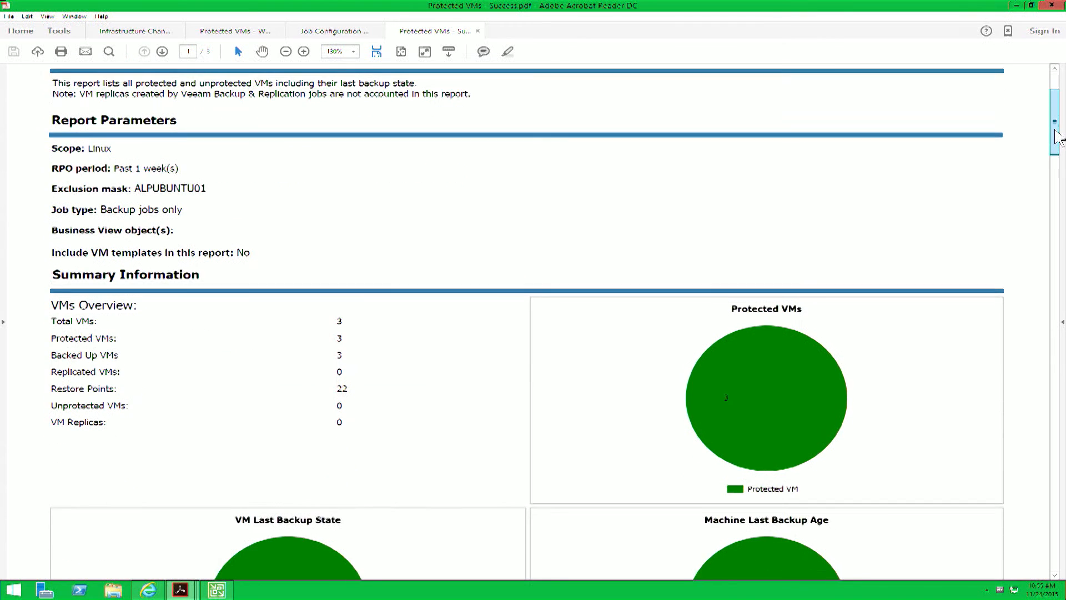
scroll("down", 3)
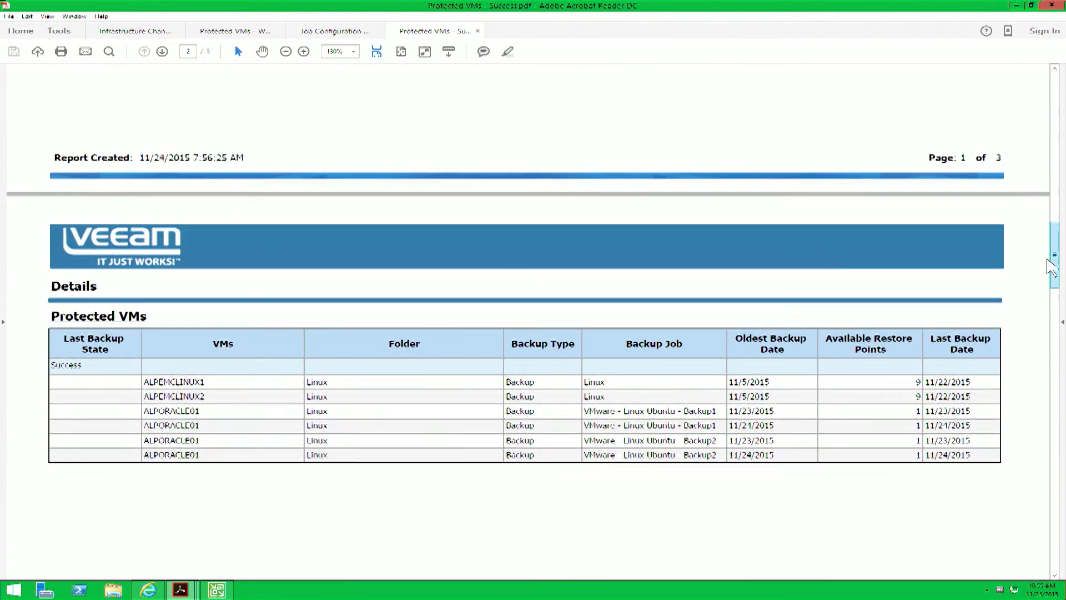
scroll("down", 3)
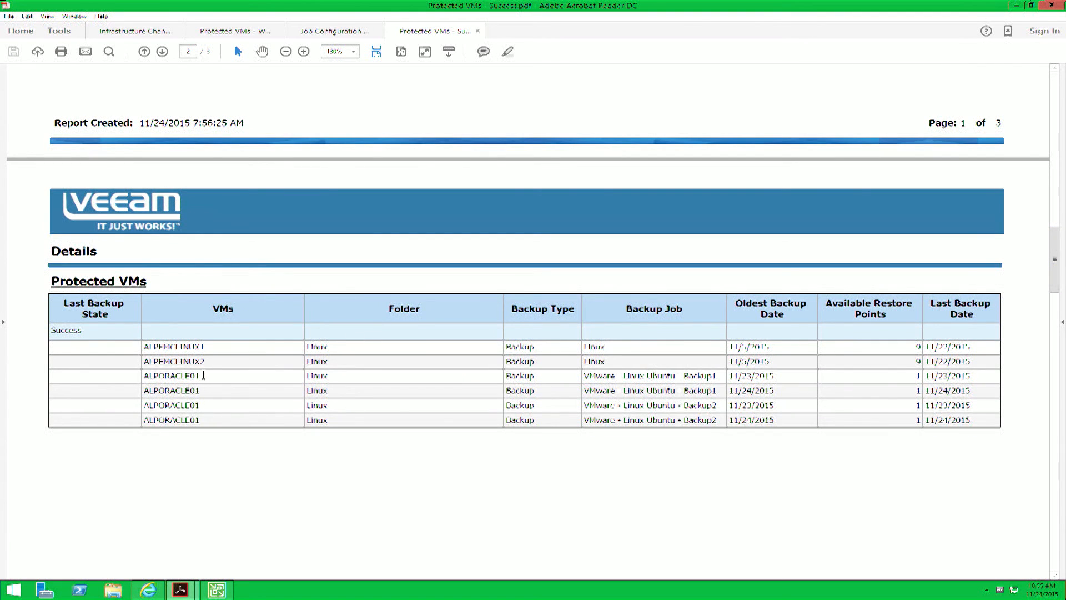